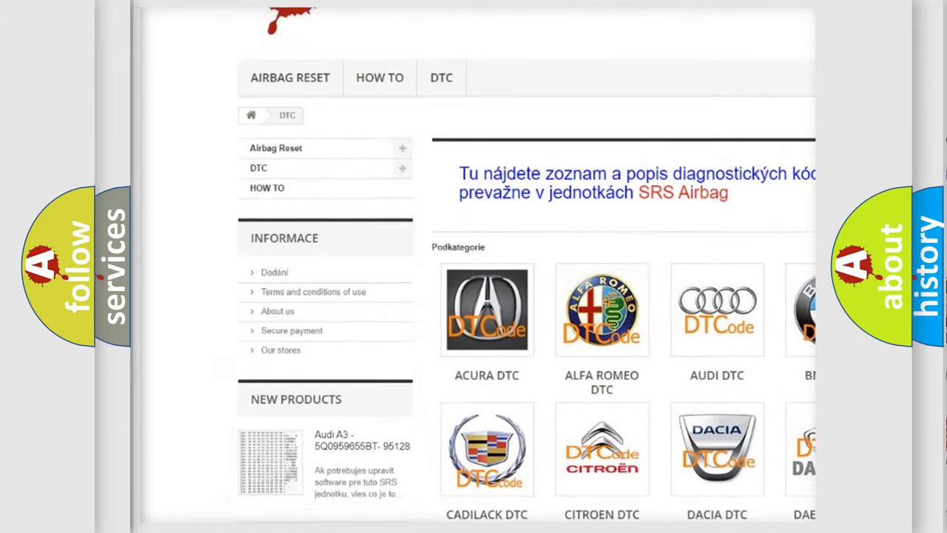
- Scroll to the Podkategorie grid and open the AUDI DTC subcategory
{"action": "scroll", "scroll_direction": "down", "scroll_amount": 3}
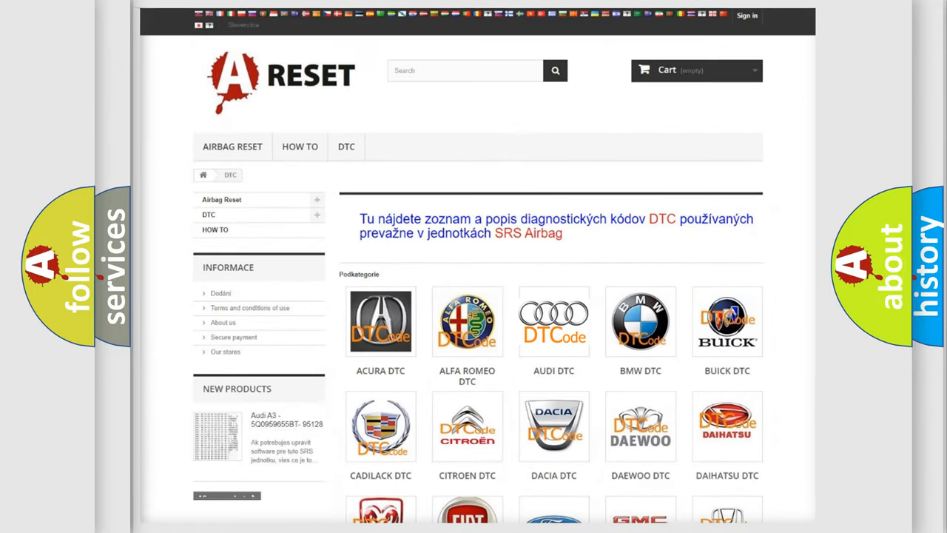
{"action": "left_click", "coordinate": [553, 321]}
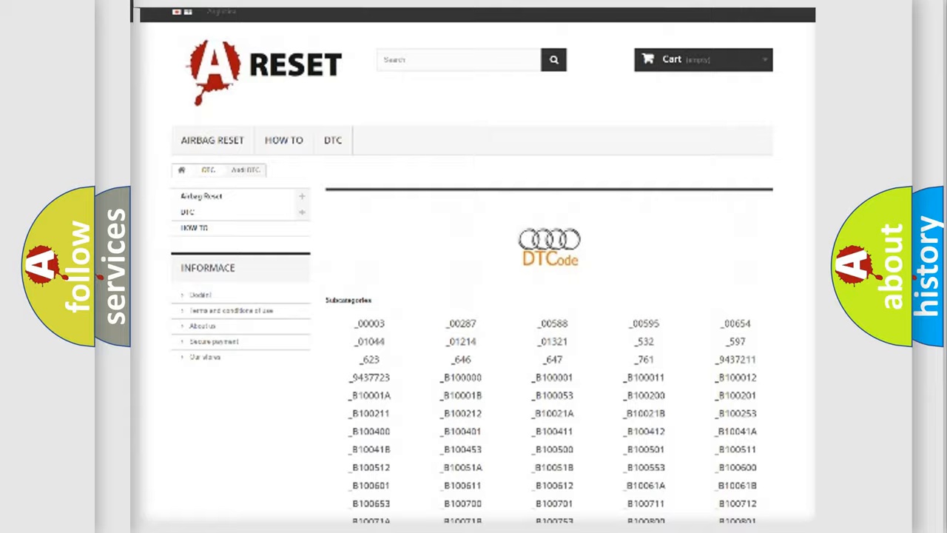